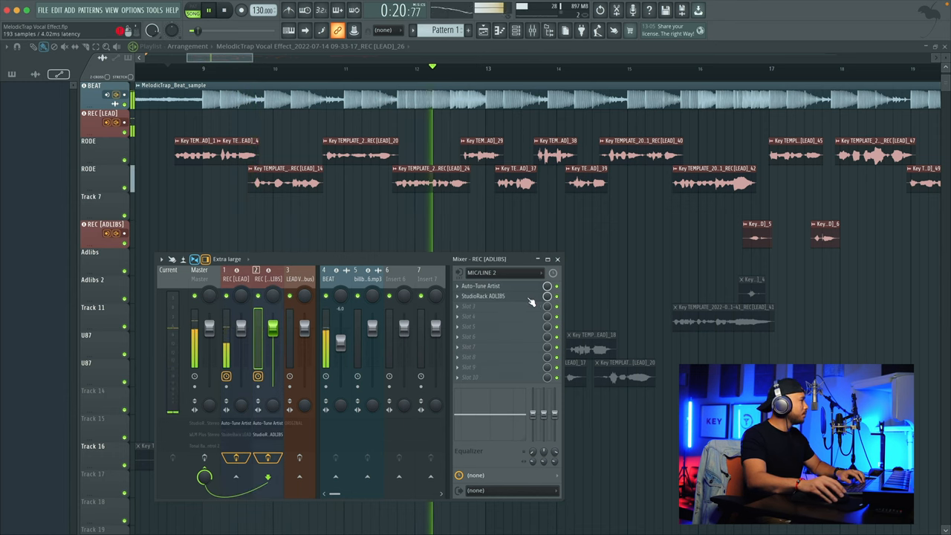
Step: Select mixer insert REC [LEAD] to show Auto-Tune Artist and StudioRack LEAD slots
{"action": "left_click", "coordinate": [236, 279]}
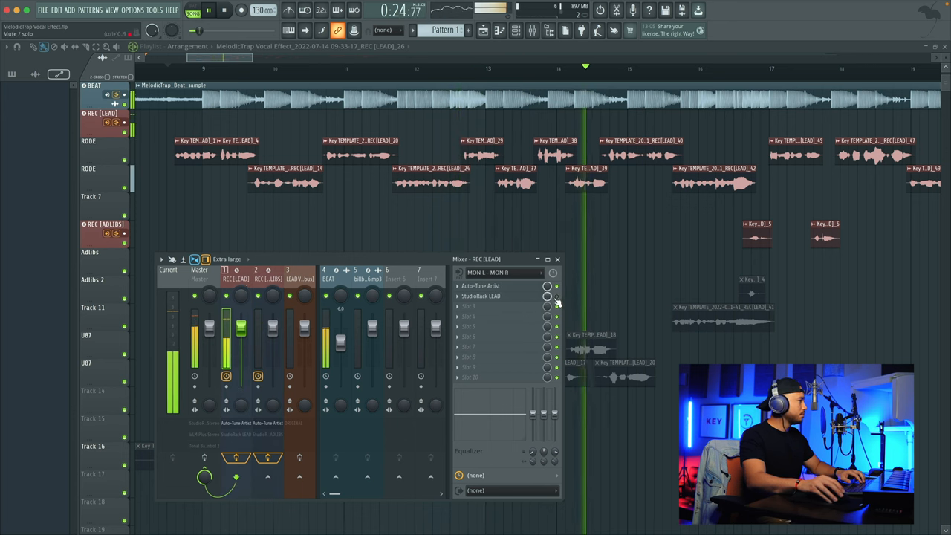
{"action": "left_click", "coordinate": [255, 279]}
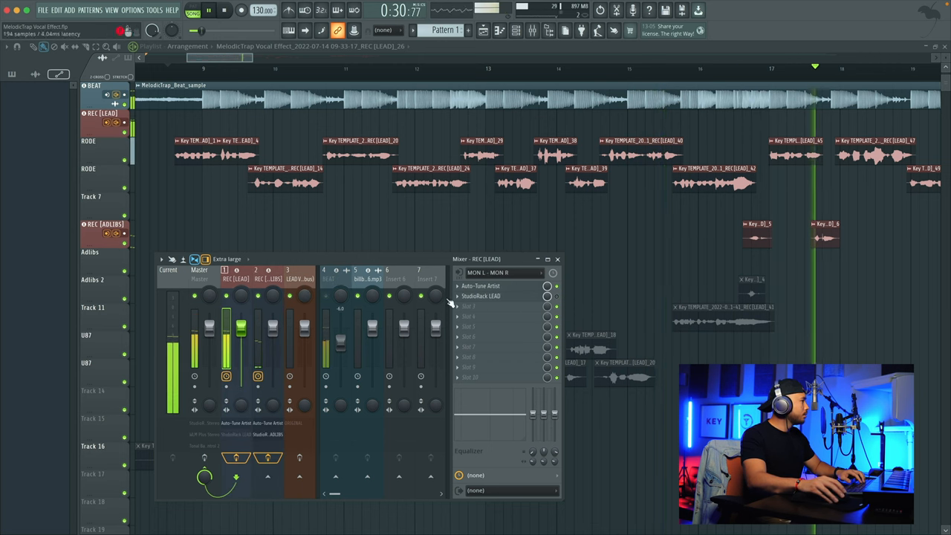
{"action": "left_click", "coordinate": [257, 279]}
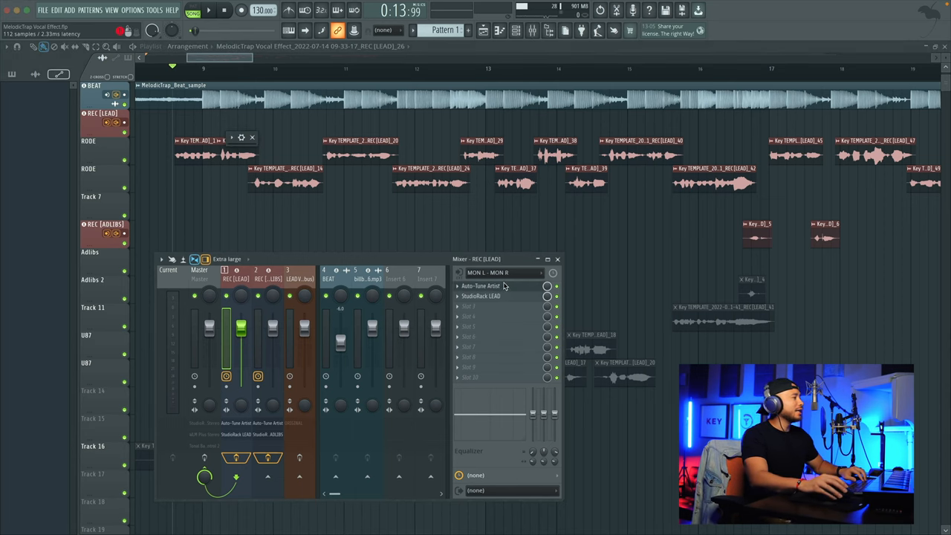
Step: Open Auto-Tune Artist on the lead vocal, set for low male voice in D minor
{"action": "left_click", "coordinate": [480, 286]}
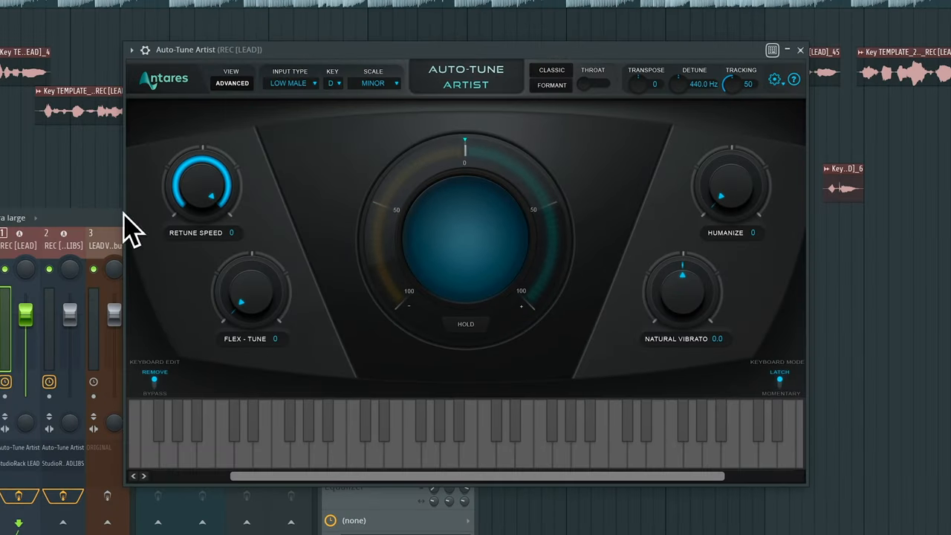
{"action": "mouse_move", "coordinate": [351, 159]}
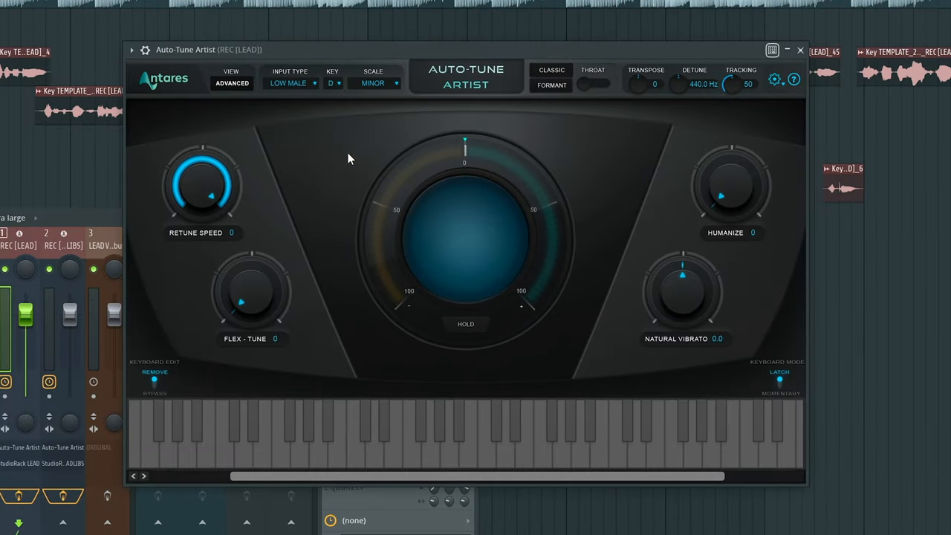
{"action": "mouse_move", "coordinate": [315, 342]}
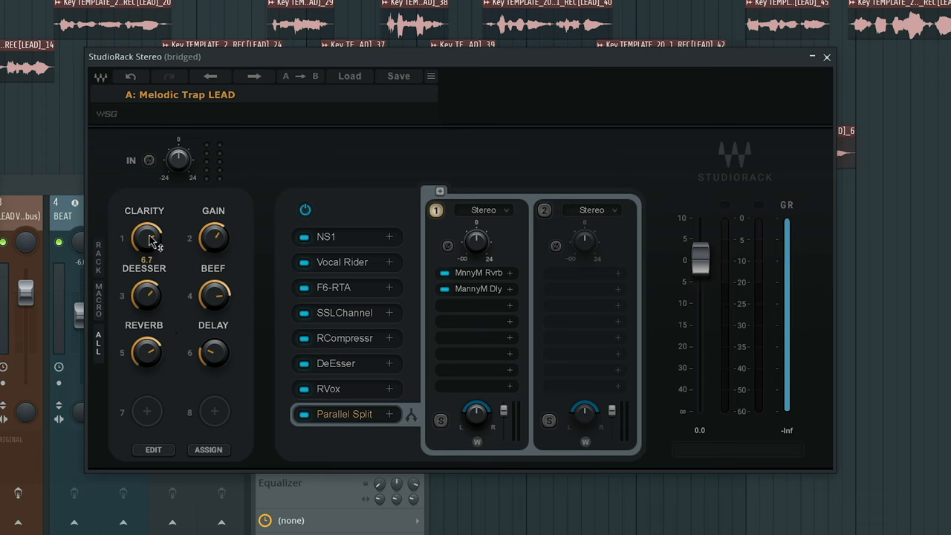
{"action": "mouse_move", "coordinate": [188, 222]}
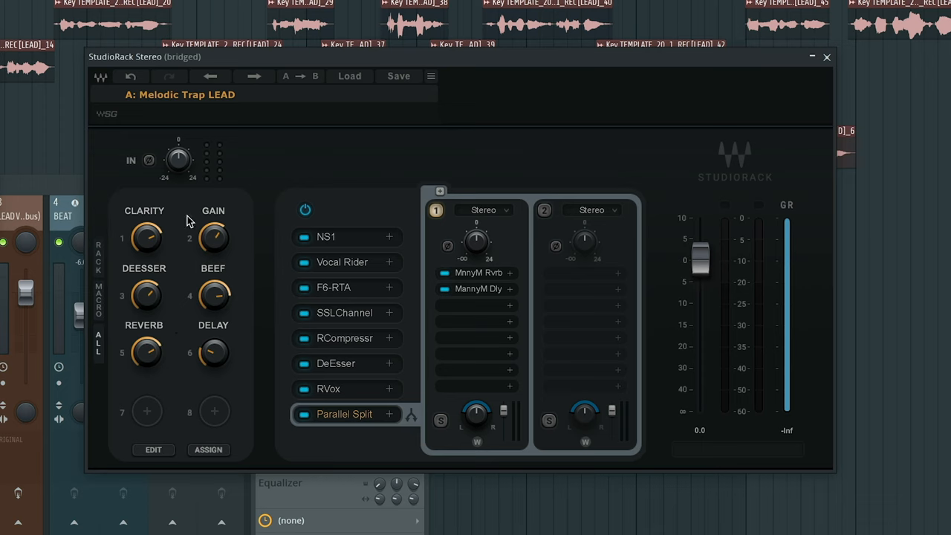
{"action": "mouse_move", "coordinate": [239, 273]}
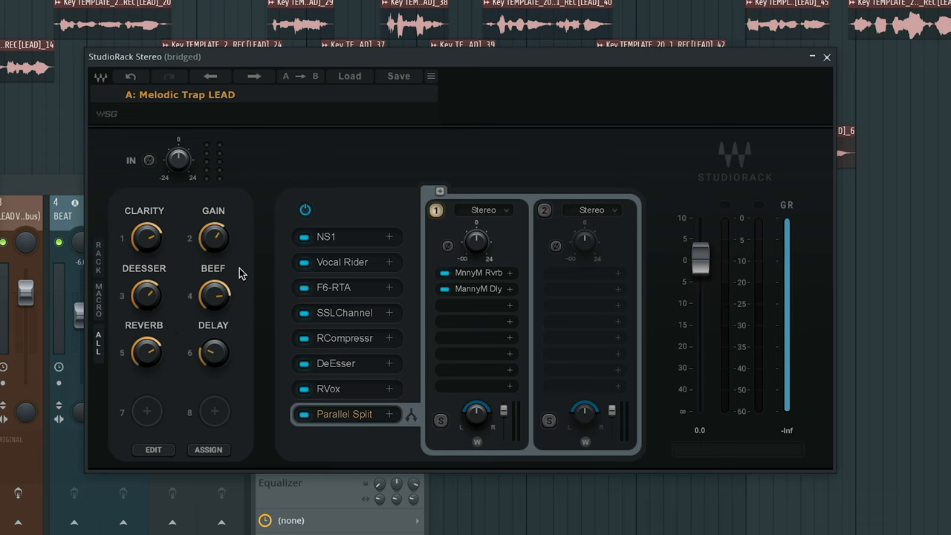
{"action": "mouse_move", "coordinate": [236, 326]}
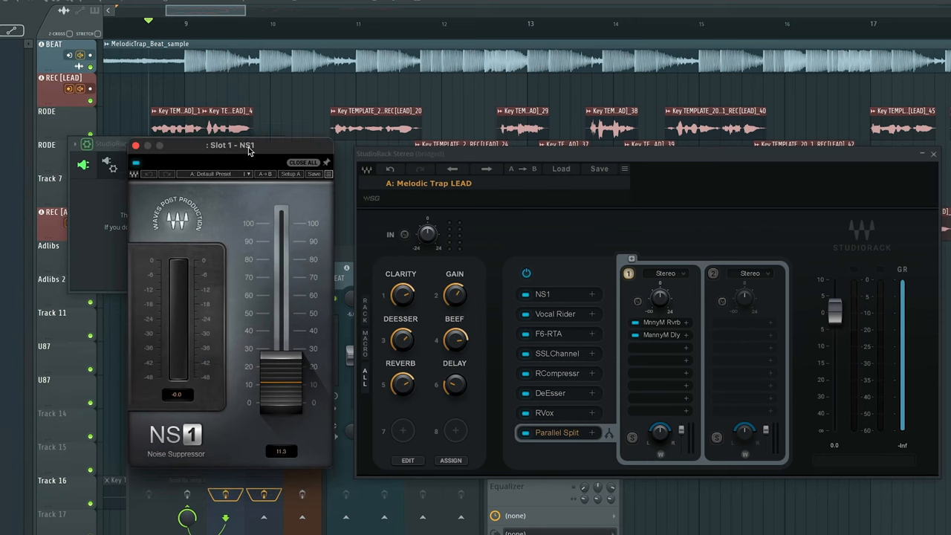
Step: Open the NS1 noise suppressor slot in the lead vocal's StudioRack chain
{"action": "left_click", "coordinate": [554, 313]}
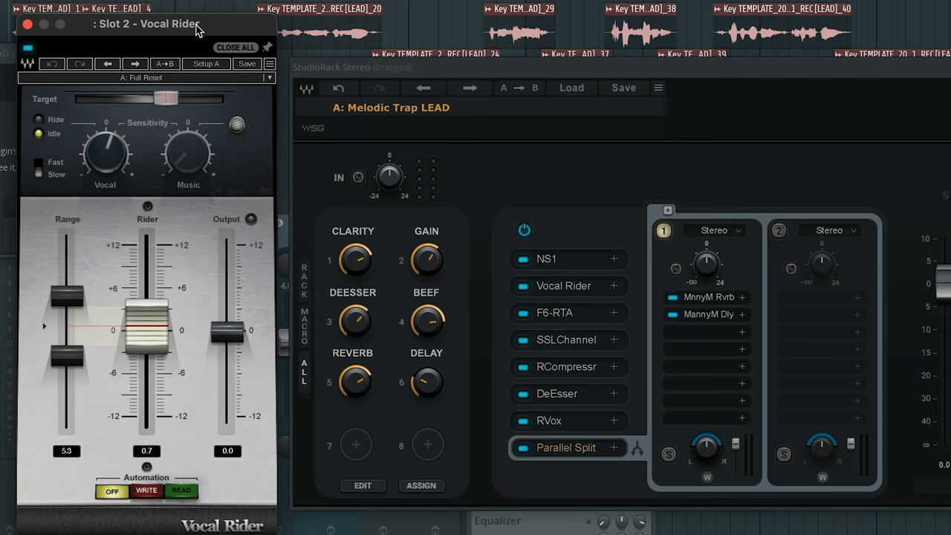
Step: Move the Vocal Rider window aside and lower the Range upper limit
{"action": "left_click_drag", "start_coordinate": [165, 99], "coordinate": [165, 99]}
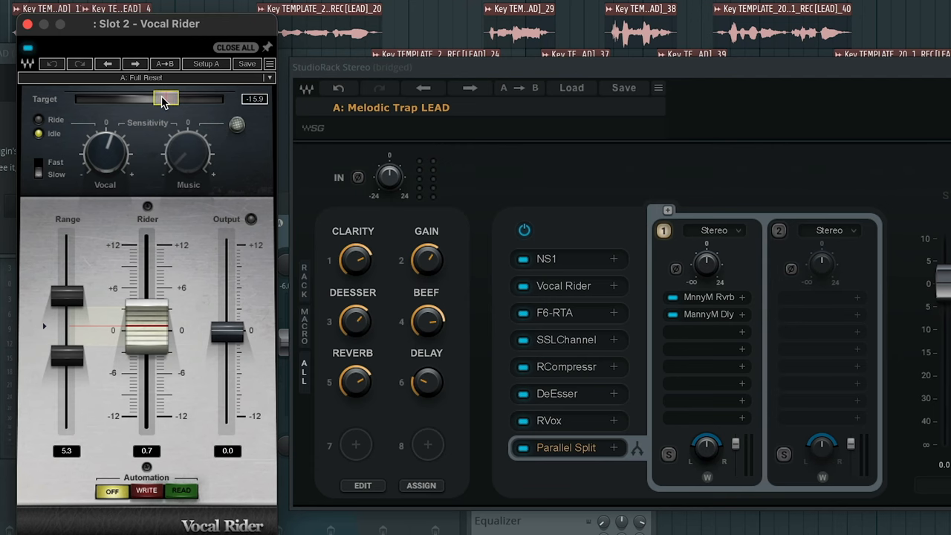
{"action": "mouse_move", "coordinate": [163, 108]}
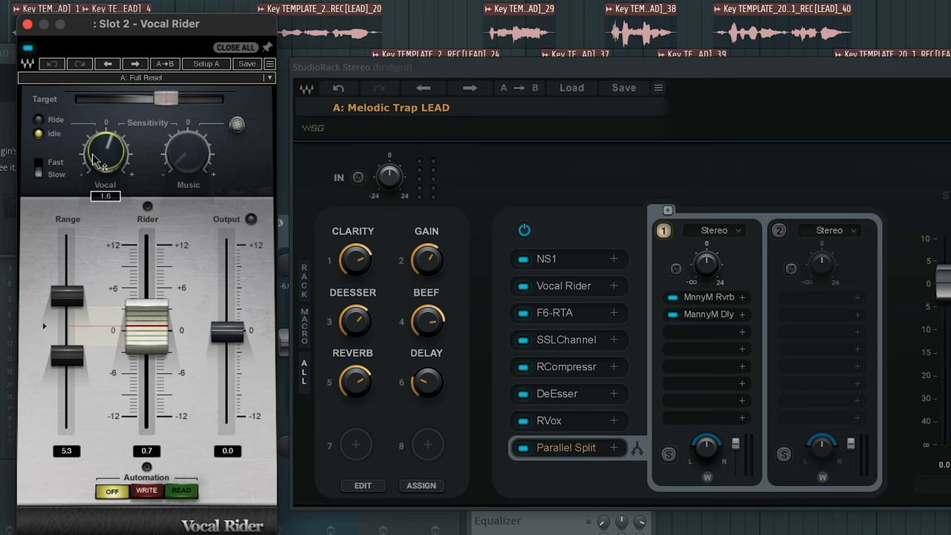
{"action": "mouse_move", "coordinate": [39, 176]}
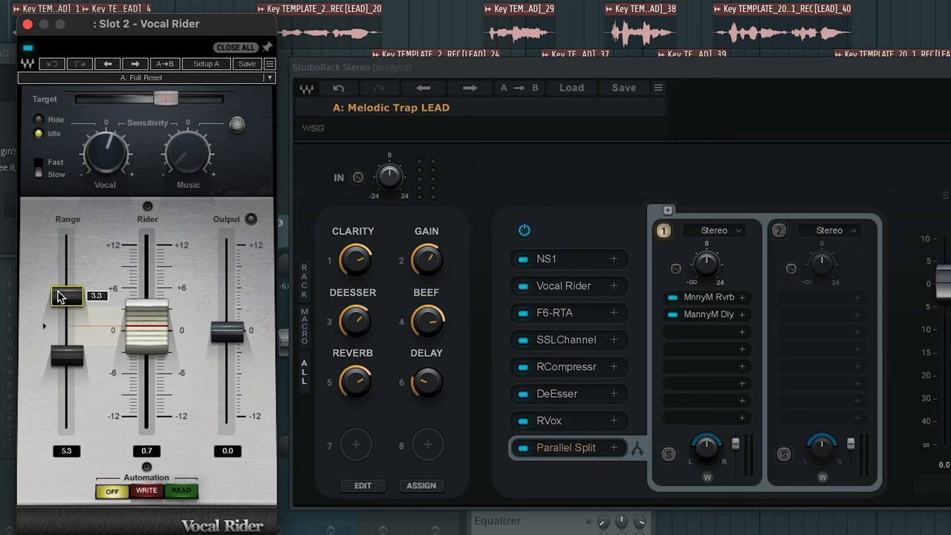
{"action": "left_click_drag", "start_coordinate": [66, 296], "coordinate": [67, 355]}
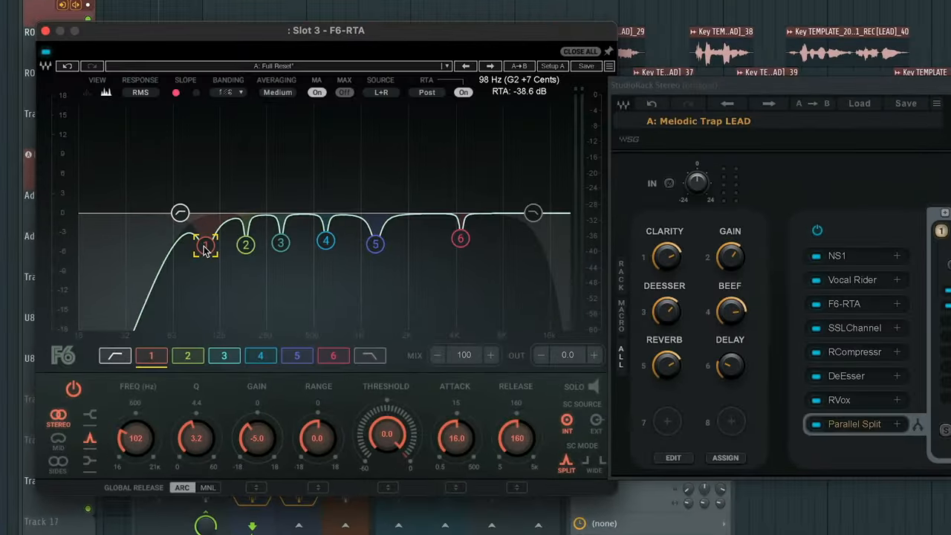
Step: Open F6-RTA and adjust band 5 gain near 1.2 kHz to hunt harsh frequencies
{"action": "left_click", "coordinate": [245, 245]}
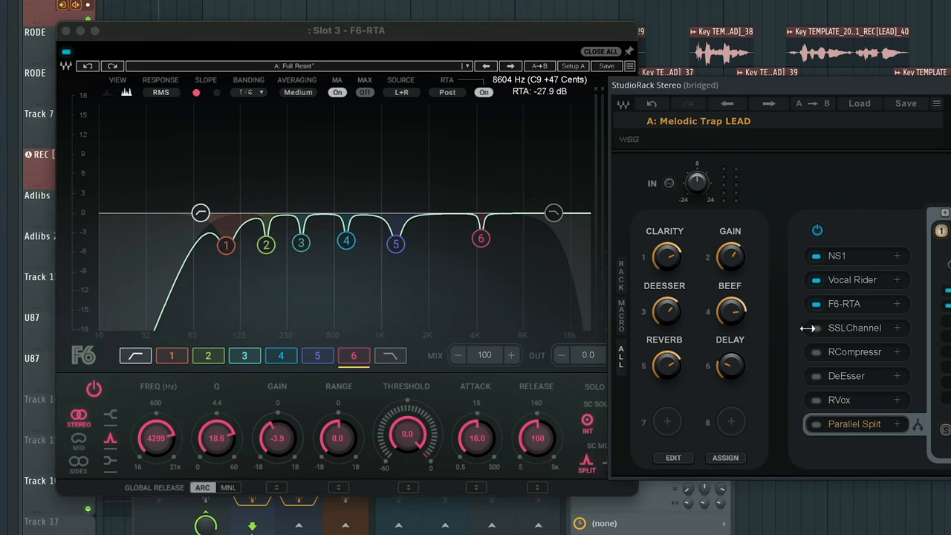
{"action": "mouse_move", "coordinate": [814, 329]}
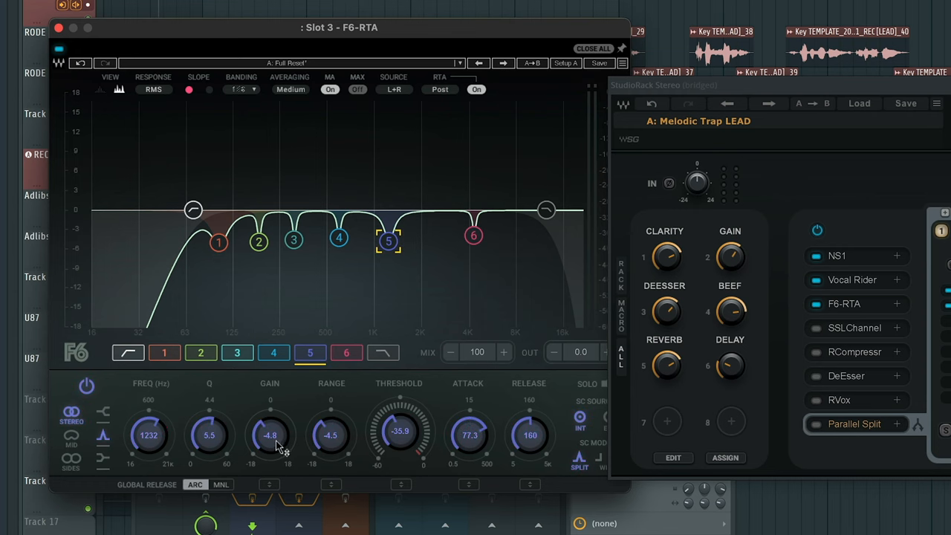
{"action": "left_click_drag", "start_coordinate": [270, 434], "coordinate": [270, 413]}
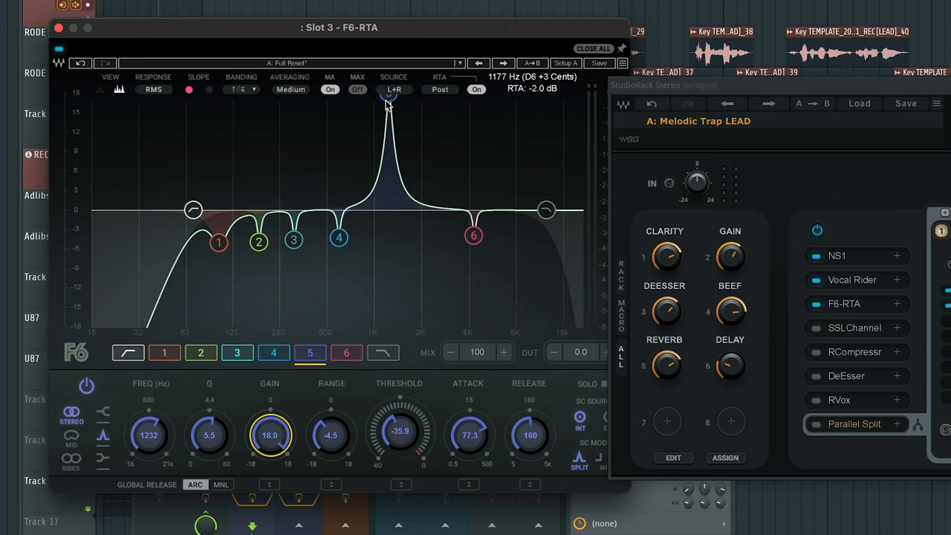
{"action": "mouse_move", "coordinate": [227, 423]}
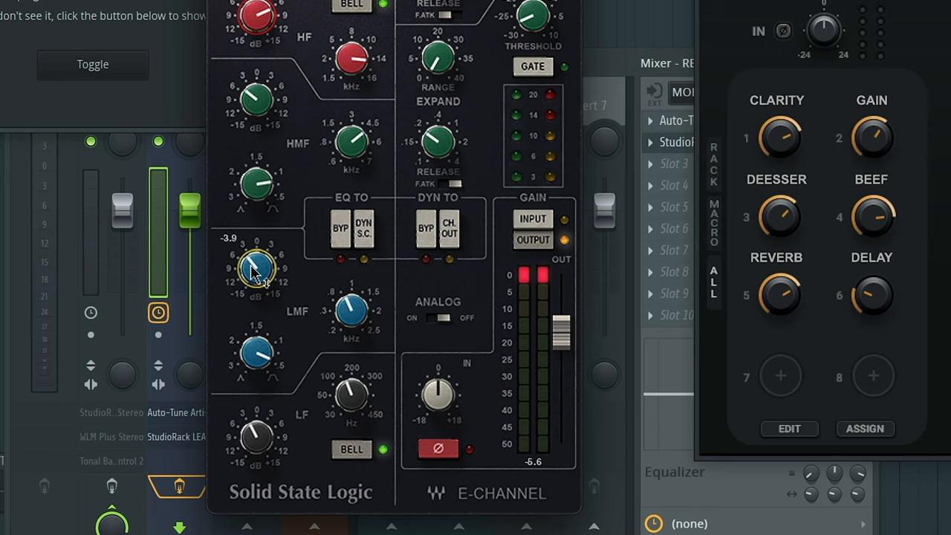
Step: Cut the SSL LMF gain by about 3.9 dB and retune the LF frequency
{"action": "left_click_drag", "start_coordinate": [255, 268], "coordinate": [254, 353]}
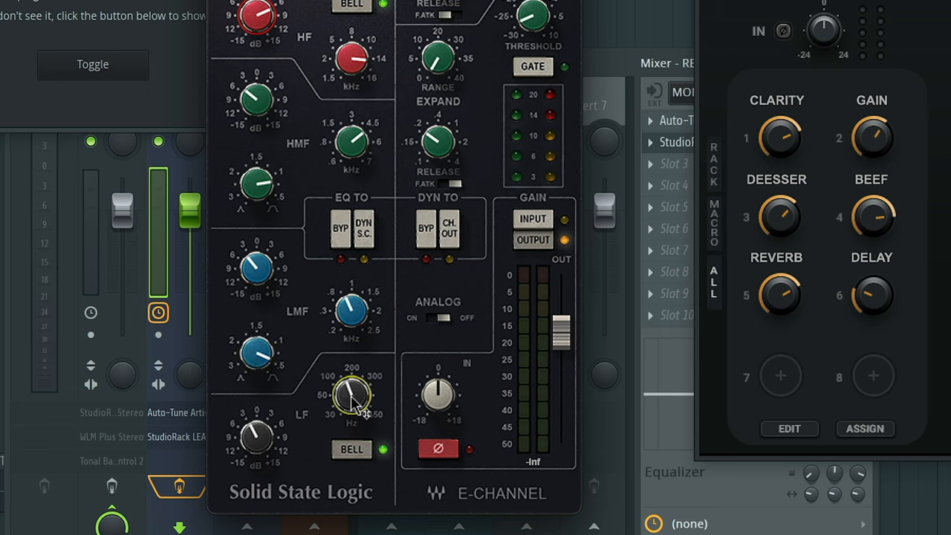
{"action": "left_click_drag", "start_coordinate": [351, 395], "coordinate": [355, 401]}
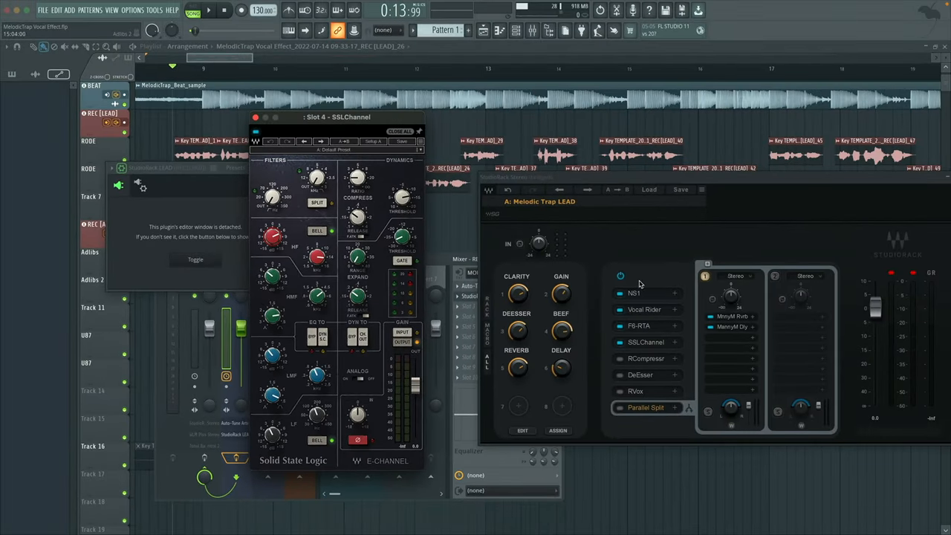
Step: Bypass the StudioRack chain and toggle NS1 on and off during playback
{"action": "left_click", "coordinate": [208, 9]}
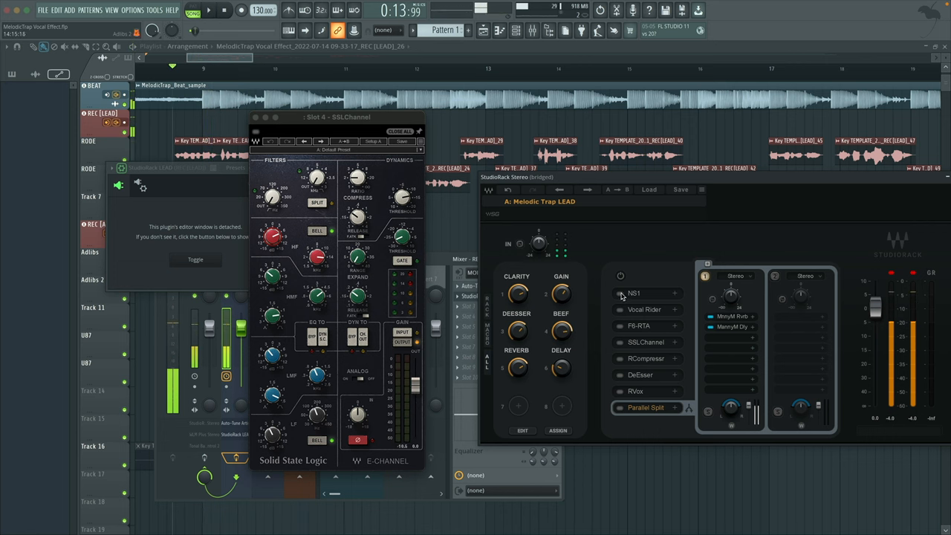
{"action": "left_click", "coordinate": [620, 276]}
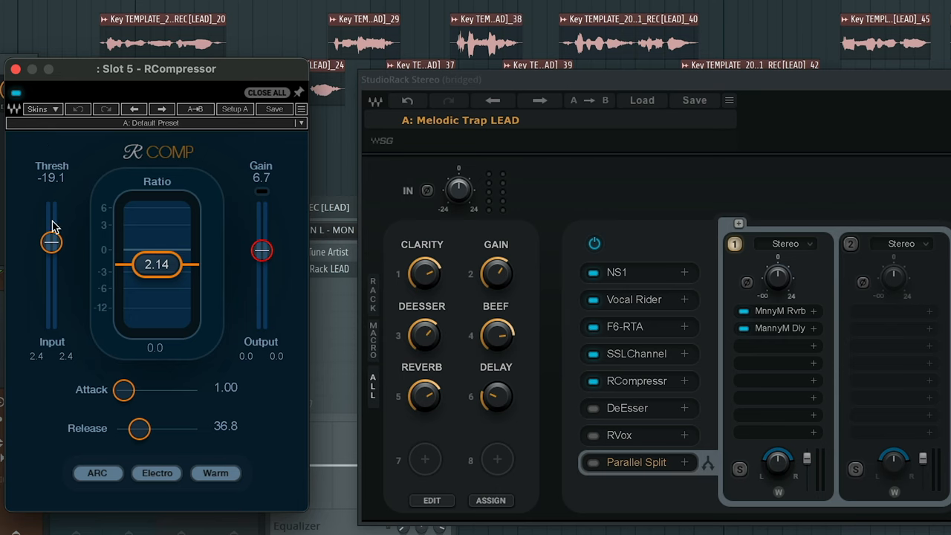
{"action": "mouse_move", "coordinate": [154, 274]}
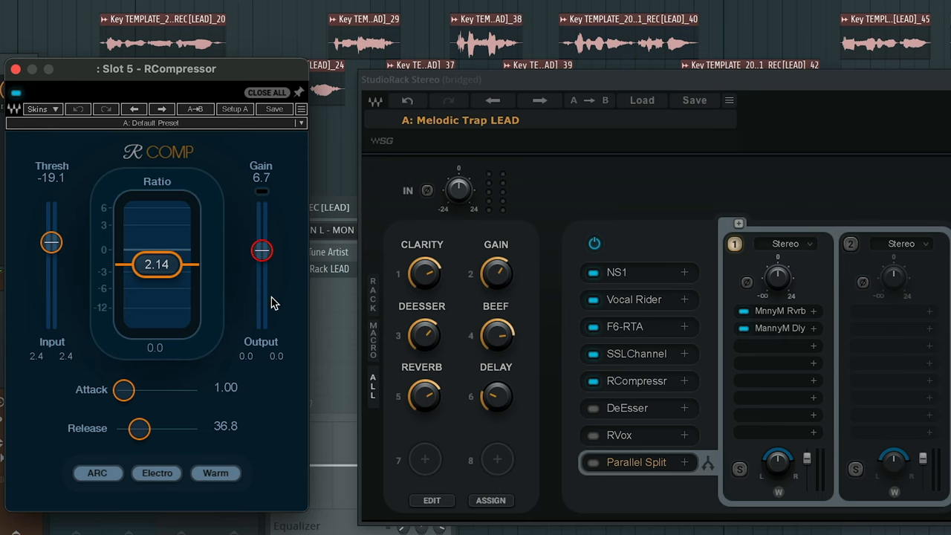
Step: Set RCompressor to -19.1 threshold, 2.14 ratio and 6.7 dB makeup gain
{"action": "left_click", "coordinate": [262, 250]}
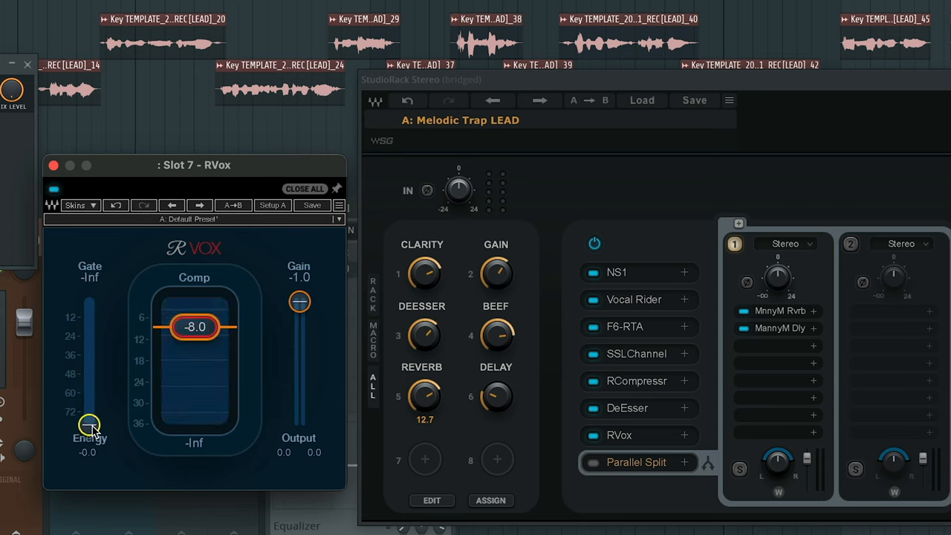
{"action": "mouse_move", "coordinate": [188, 265]}
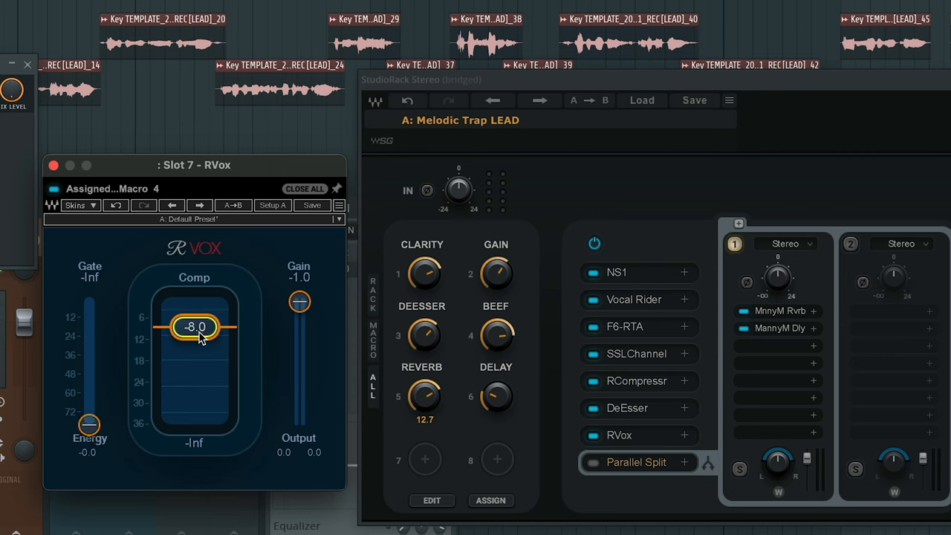
{"action": "mouse_move", "coordinate": [236, 332]}
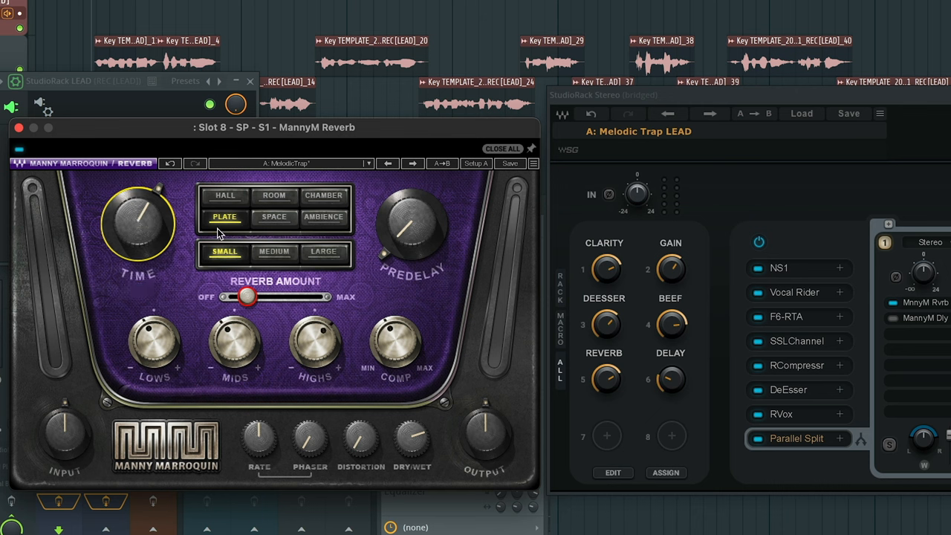
{"action": "mouse_move", "coordinate": [236, 253]}
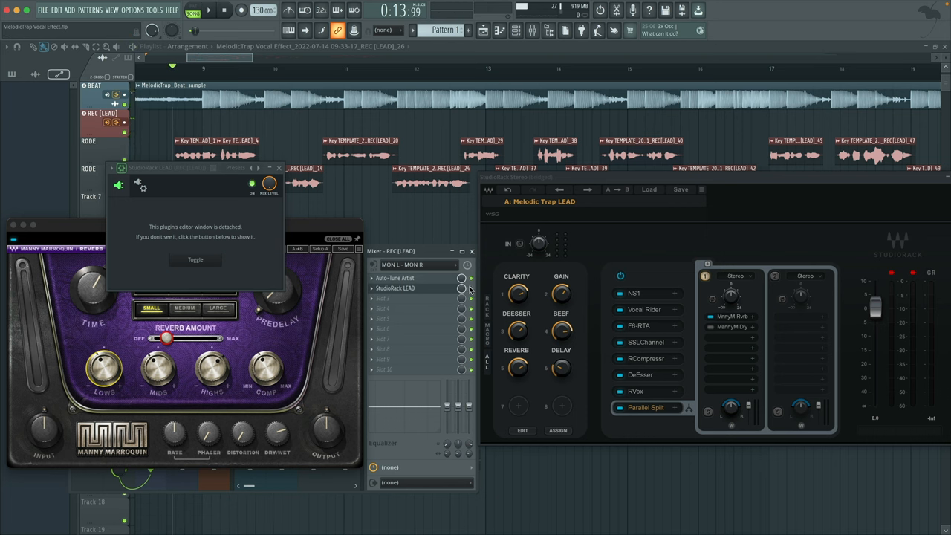
Step: Toggle the lead vocal's StudioRack chain off and on
{"action": "left_click", "coordinate": [208, 10]}
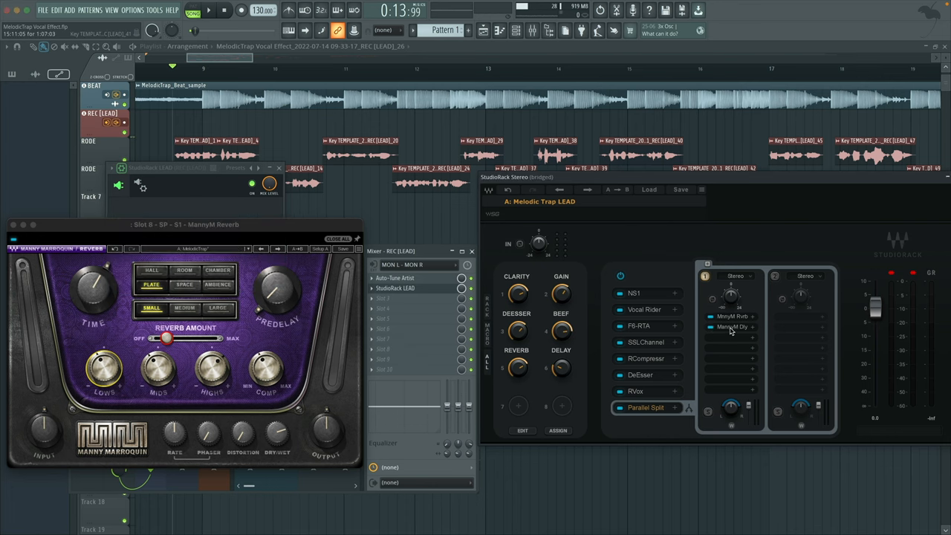
Step: Open MannyM Dly from the Parallel Split to view its MelodicTrap preset
{"action": "left_click", "coordinate": [732, 327]}
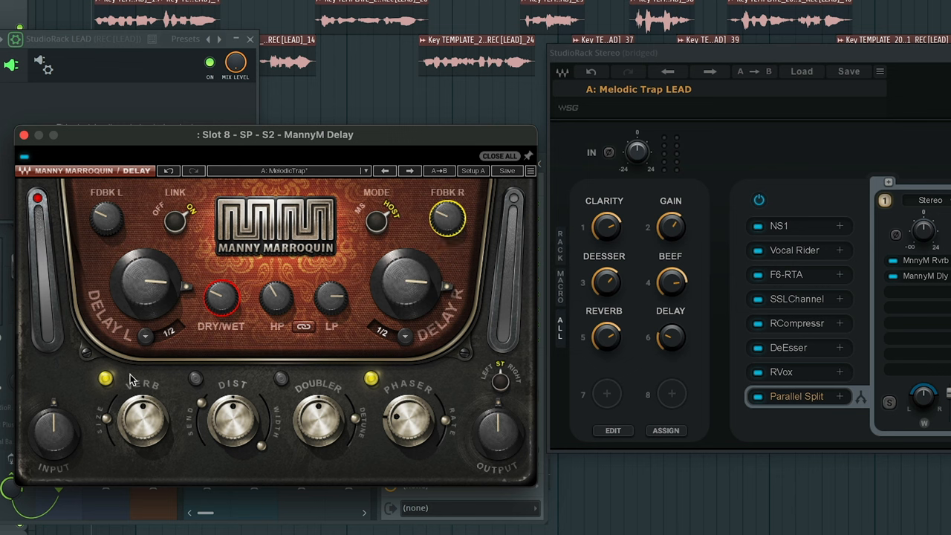
{"action": "mouse_move", "coordinate": [449, 356]}
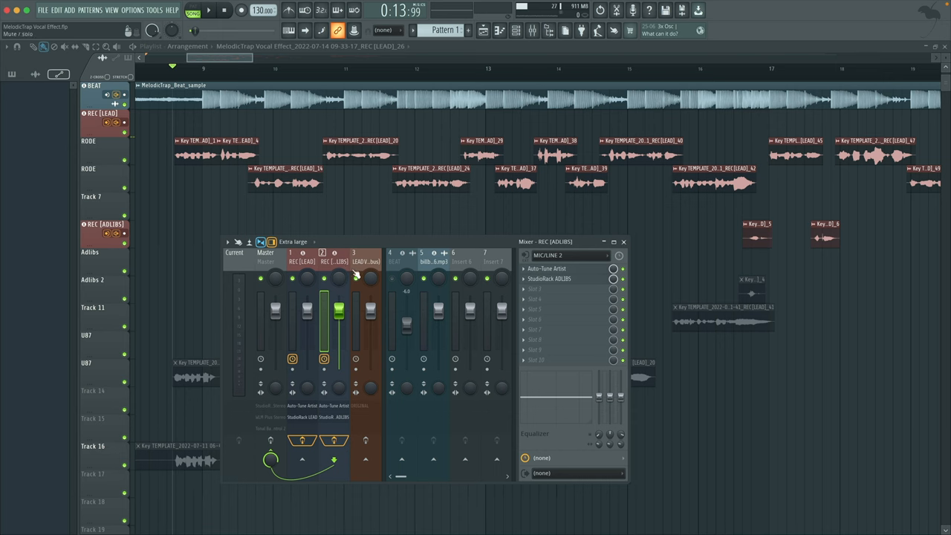
Step: Open the 'Melodic Trap ADLIBS' StudioRack chain on the REC [ADLIBS] mixer insert
{"action": "double_click", "coordinate": [549, 278]}
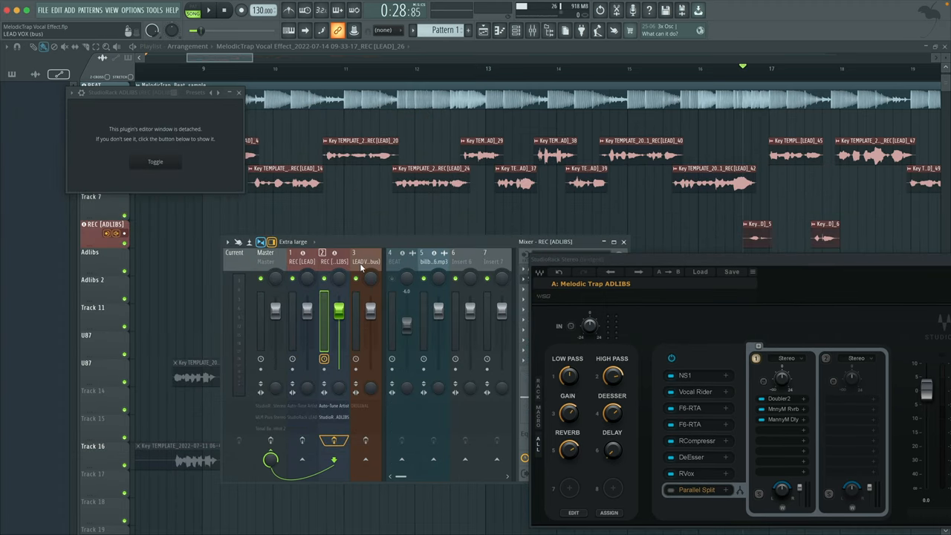
Step: Scroll the ADLIBS chain to reach Doubler2, with voices panned -45/45 and Direct Gain -9.6 dB
{"action": "scroll", "scroll_direction": "down", "scroll_amount": 3}
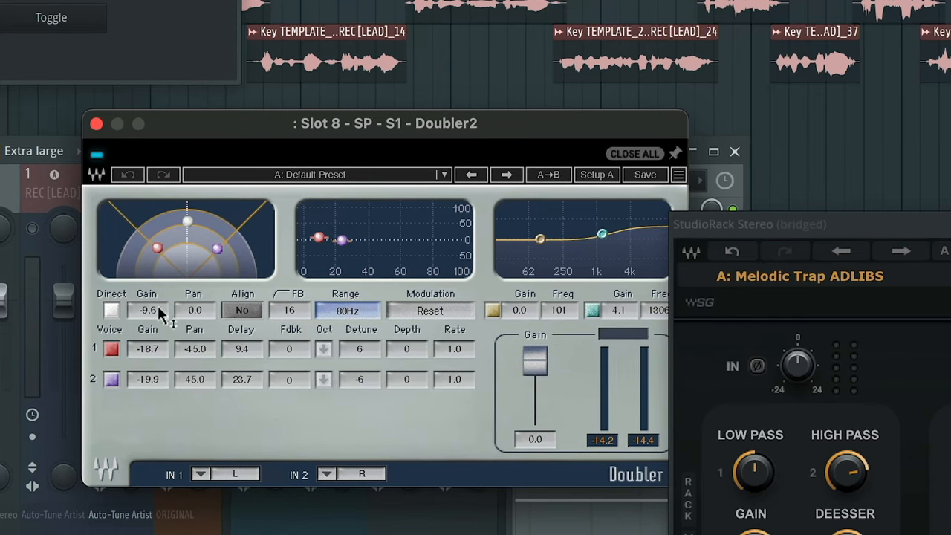
{"action": "mouse_move", "coordinate": [149, 315]}
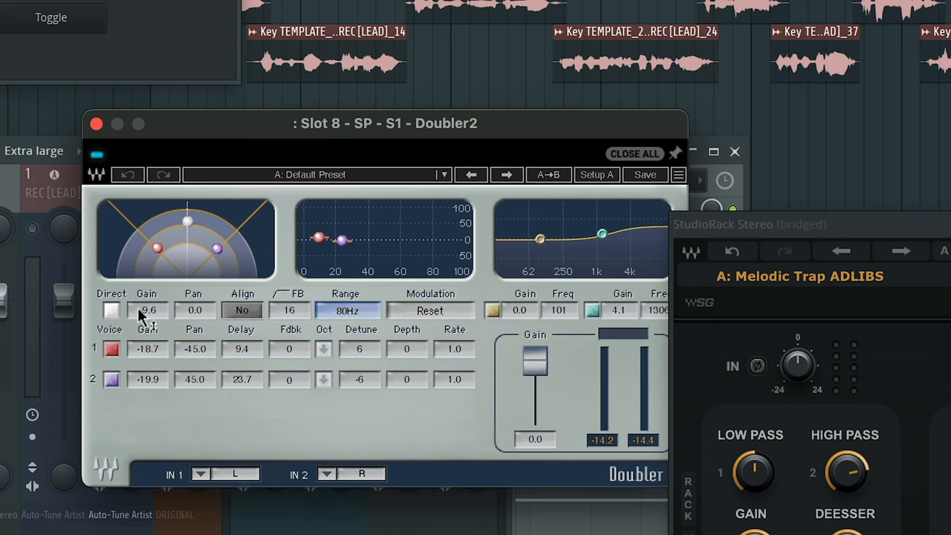